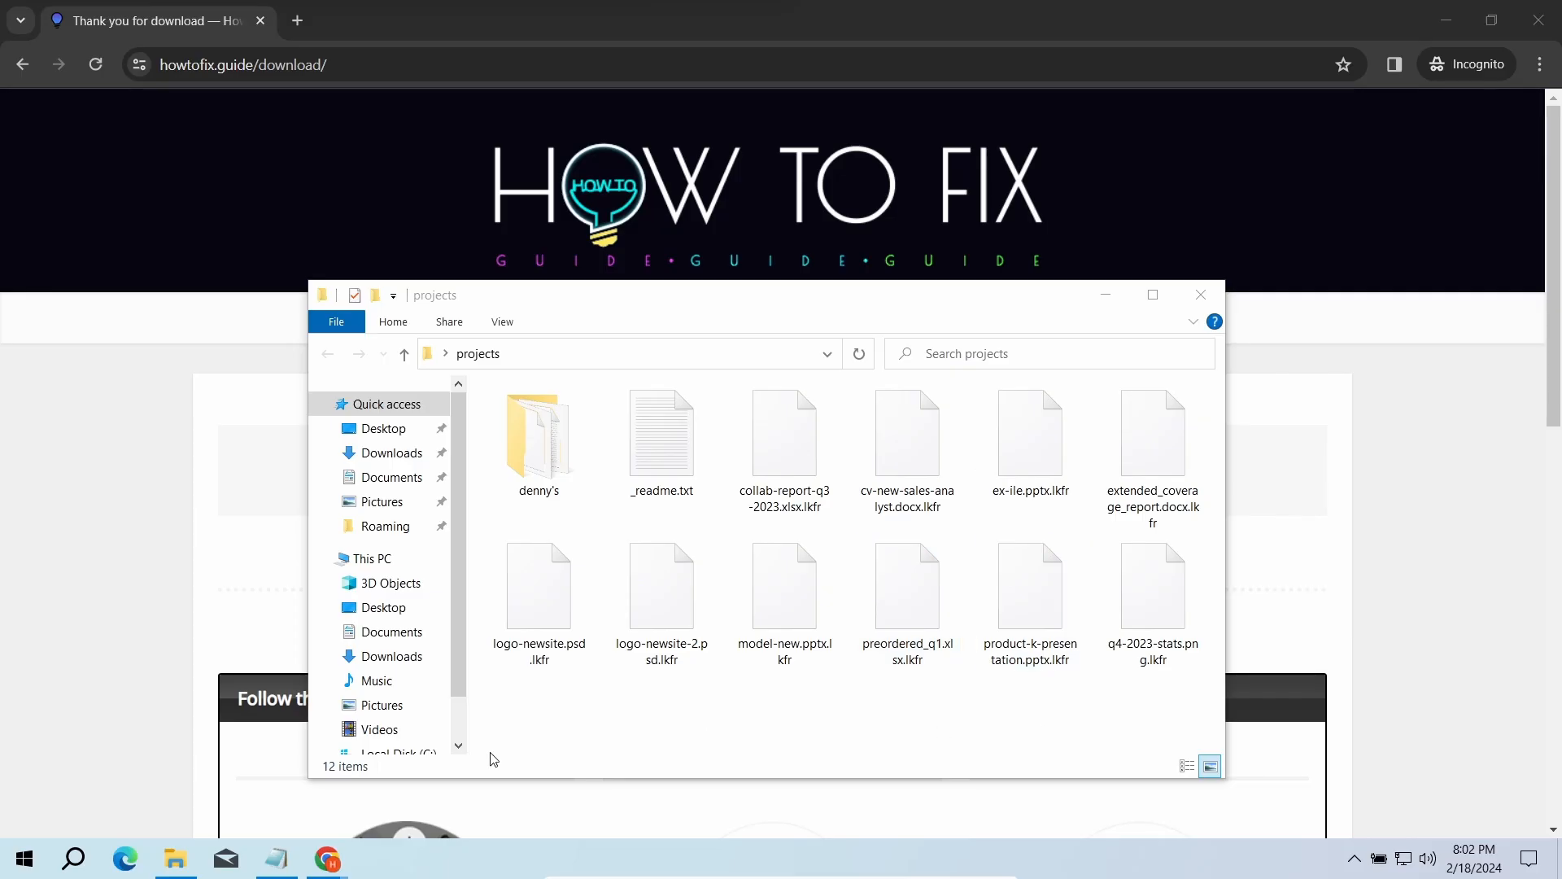
Run the downloaded setup-gridinsoft-fix.exe installer from the download bar
double_click(661, 432)
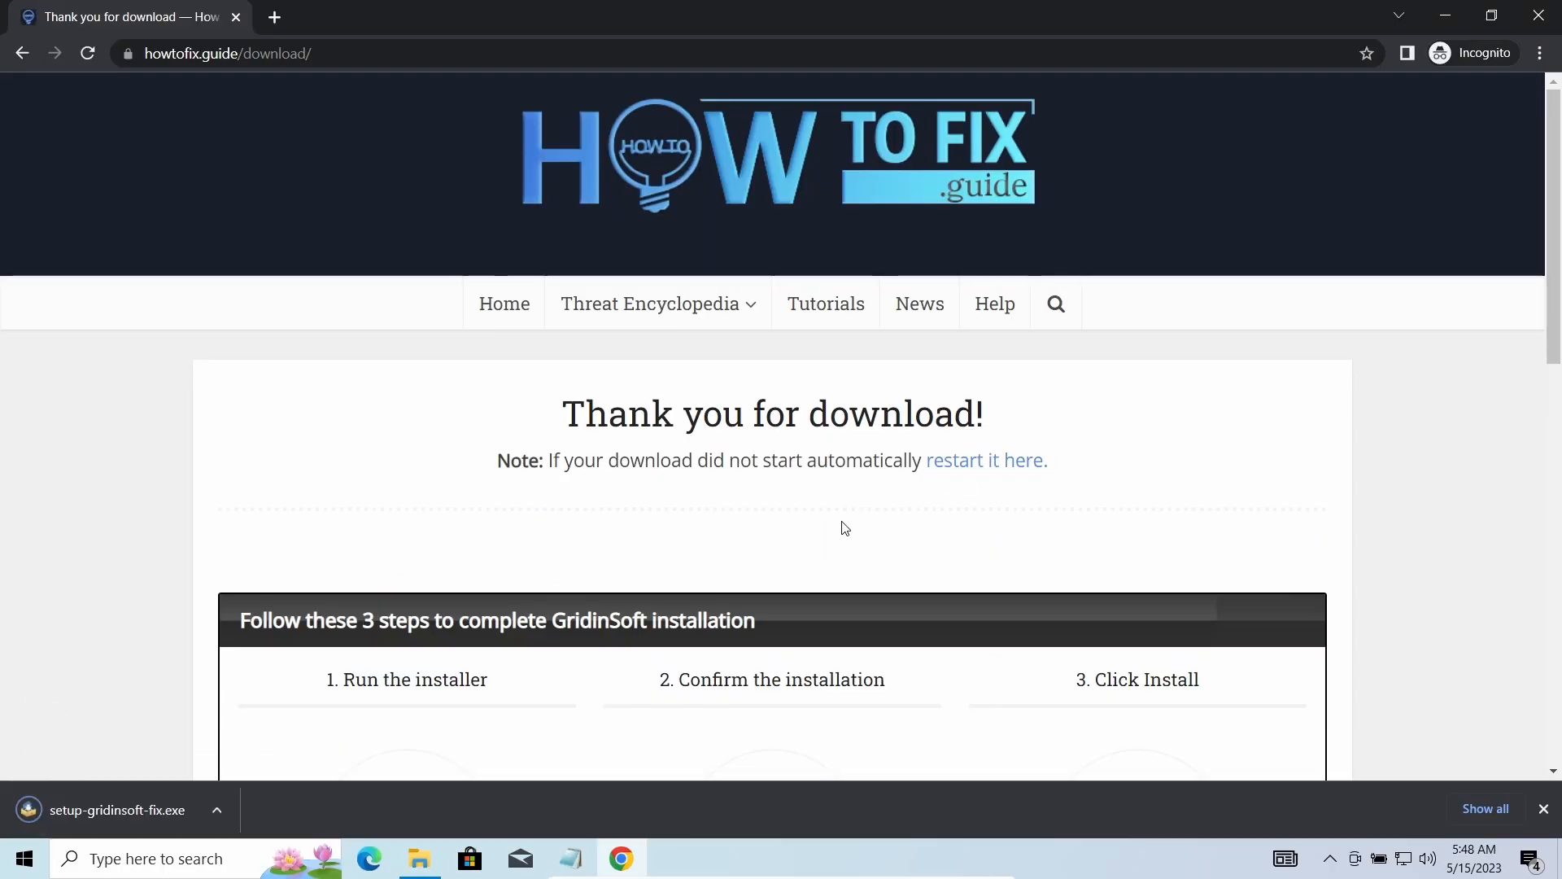
left_click(116, 808)
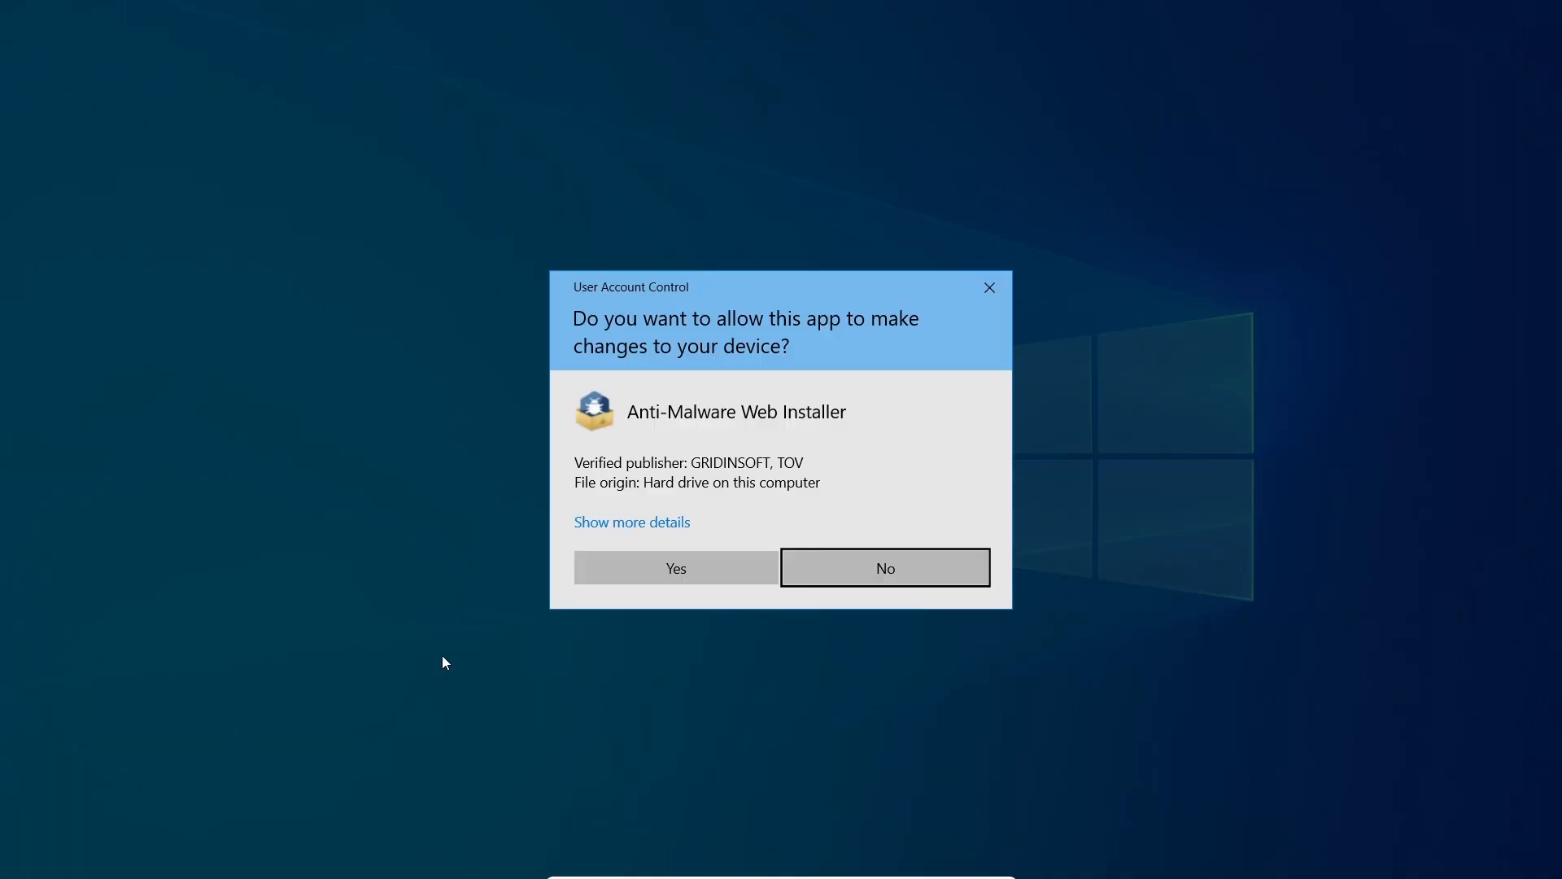
Approve the User Account Control prompt for the Anti-Malware Web Installer
left_click(674, 568)
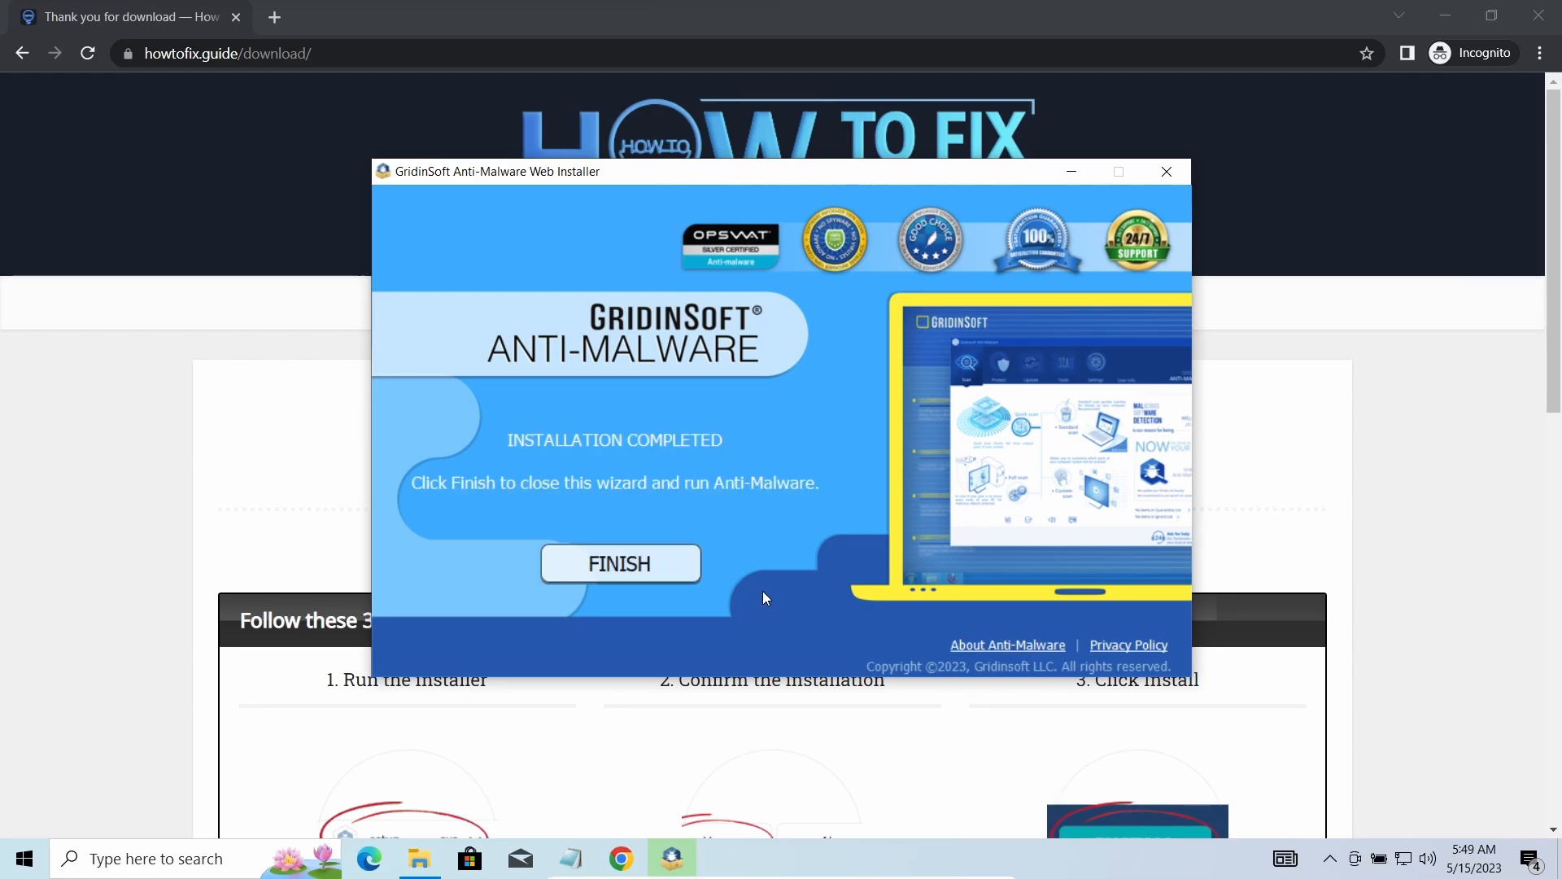
Finish the GridinSoft installer wizard so Anti-Malware launches
left_click(620, 563)
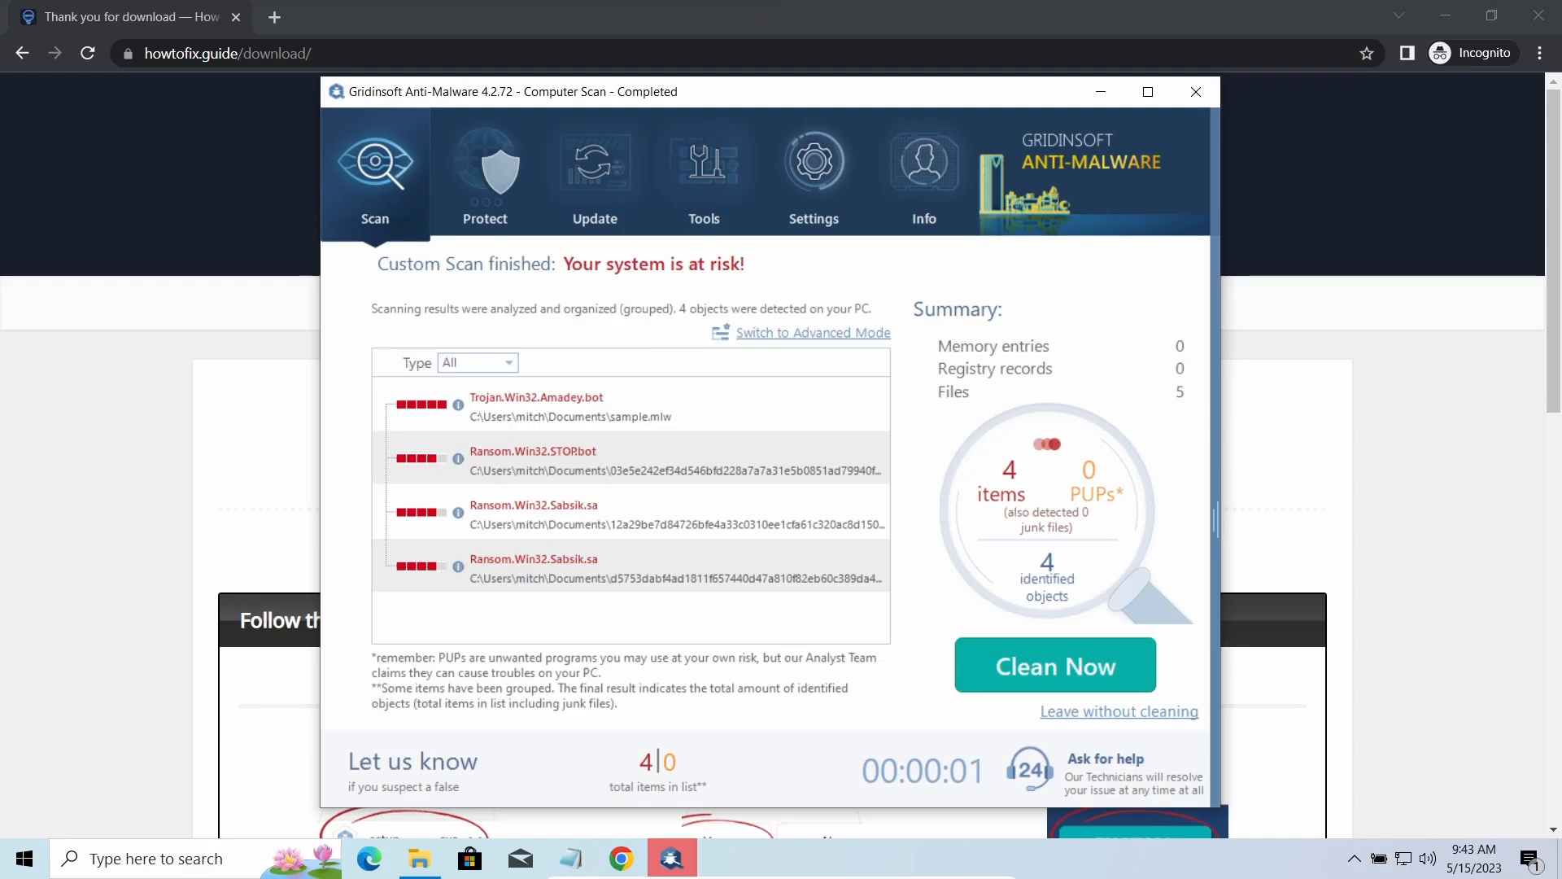
mouse_move(927, 564)
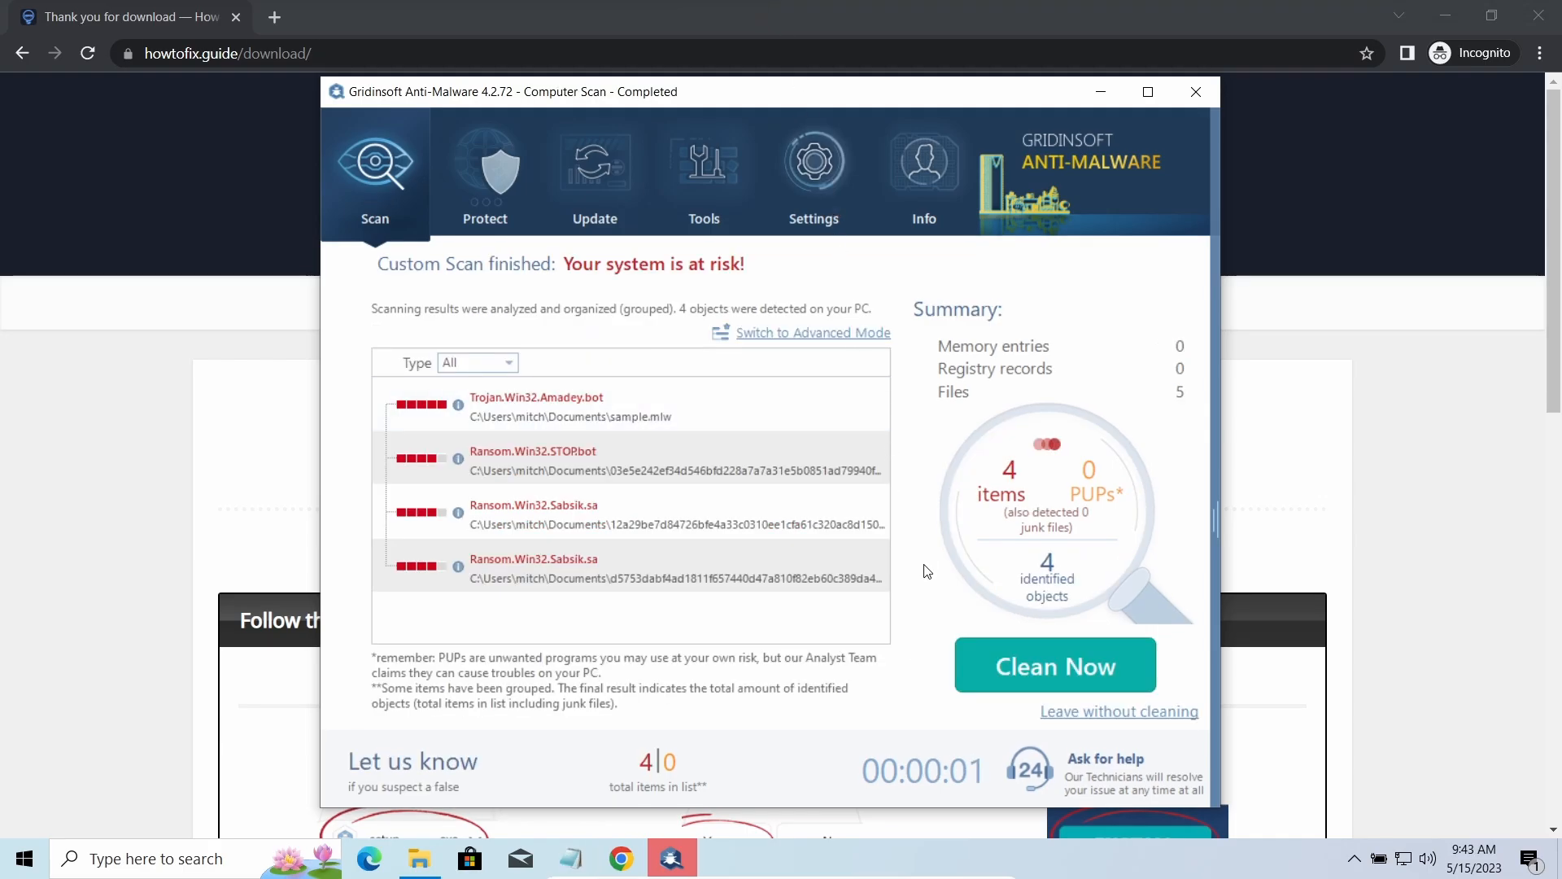
Clean the four detected trojan and ransomware threats from the scan results
left_click(1055, 665)
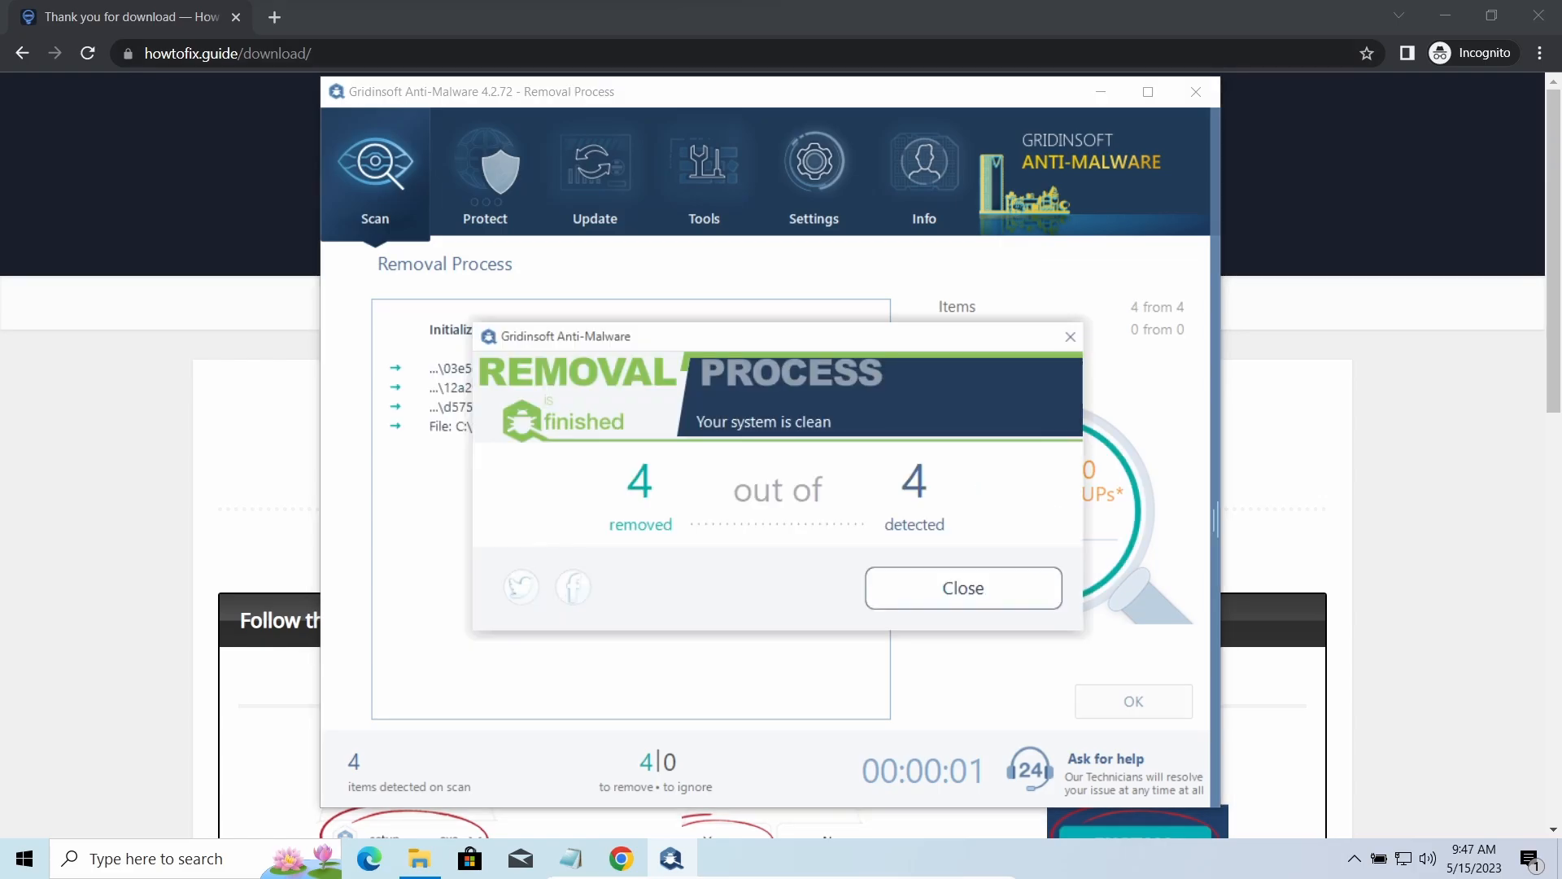
mouse_move(864, 595)
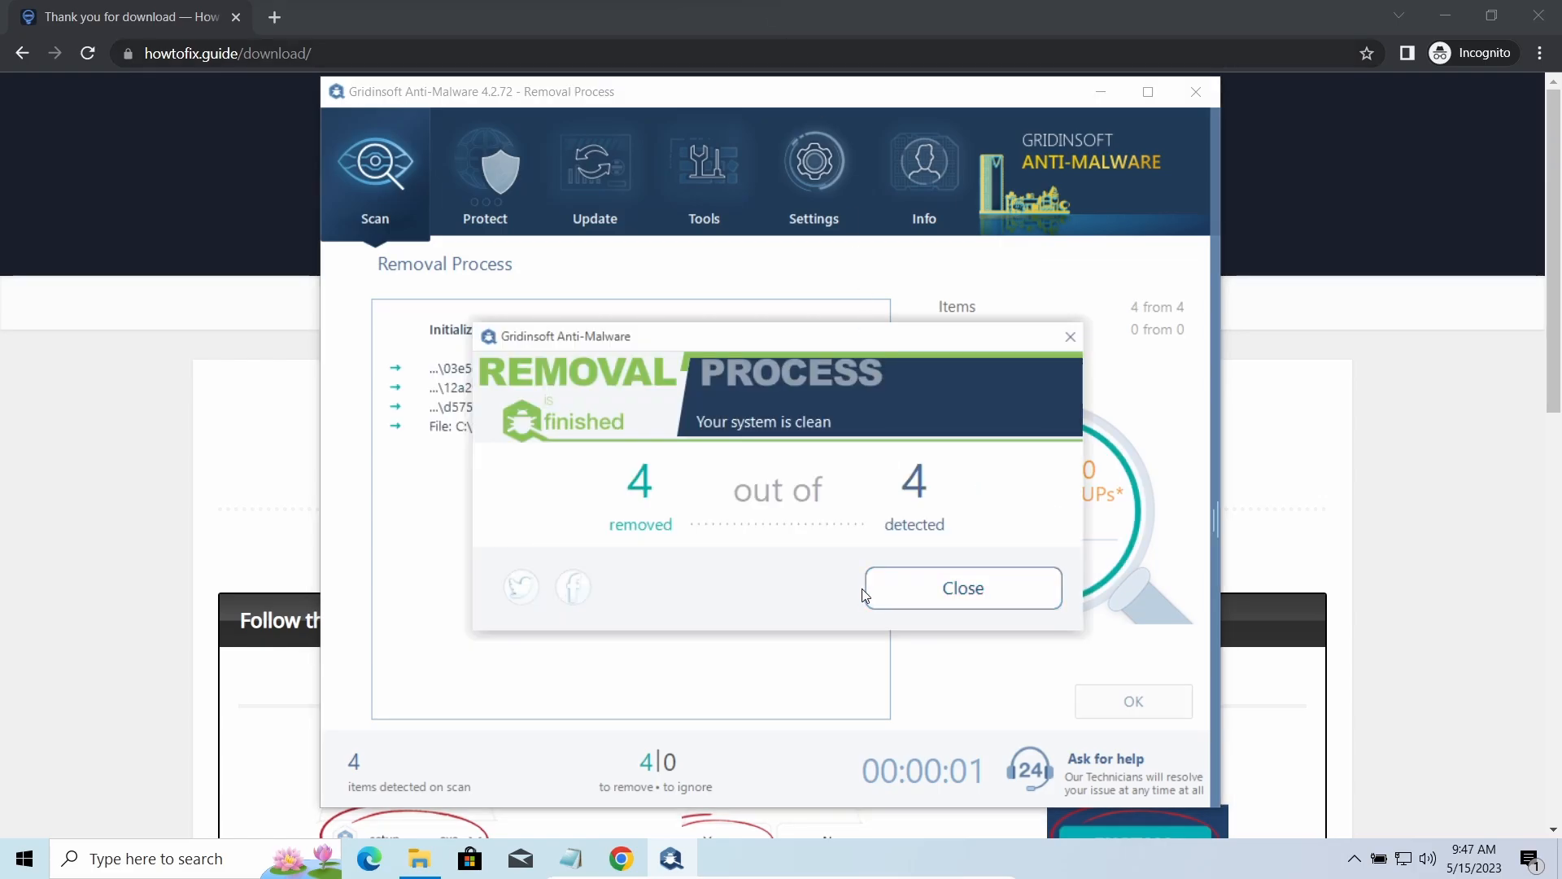
Close the Removal Process summary and acknowledge it to reach the Start Scan page
left_click(959, 587)
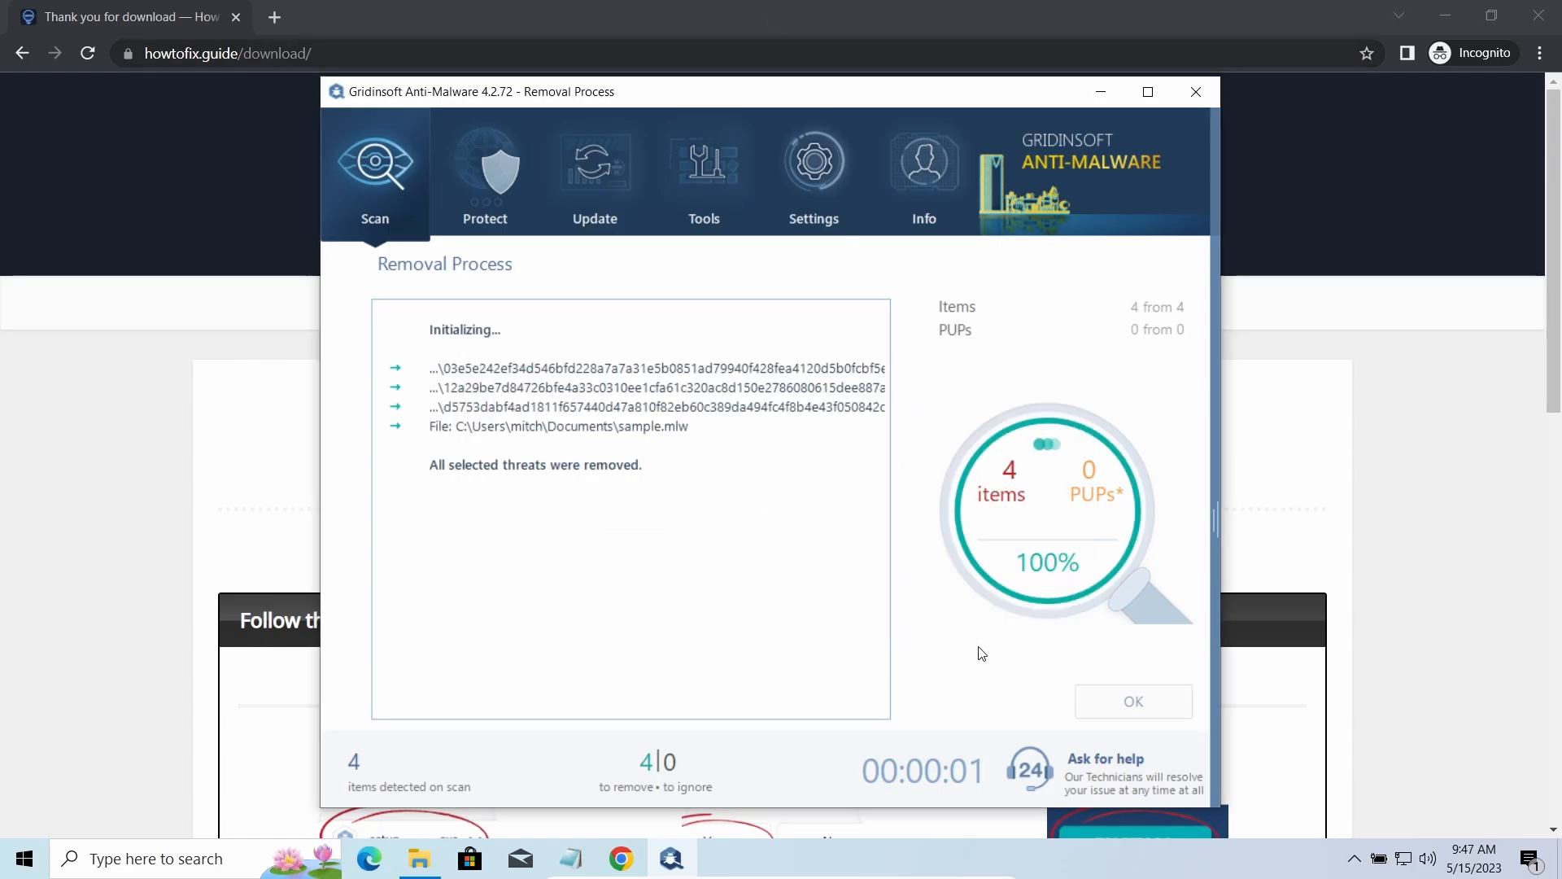
left_click(1131, 701)
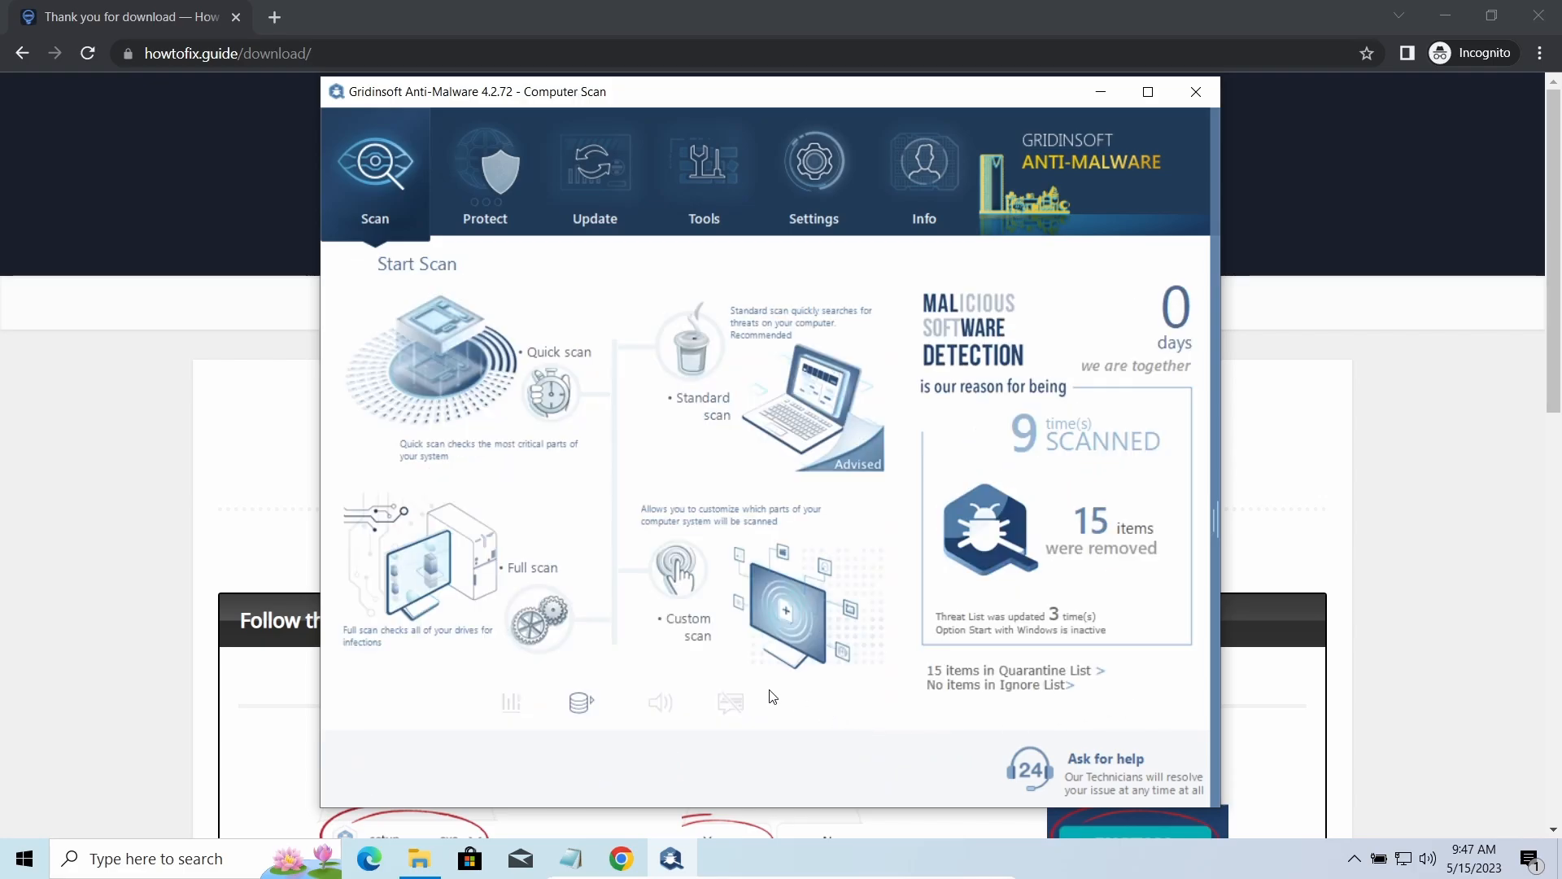